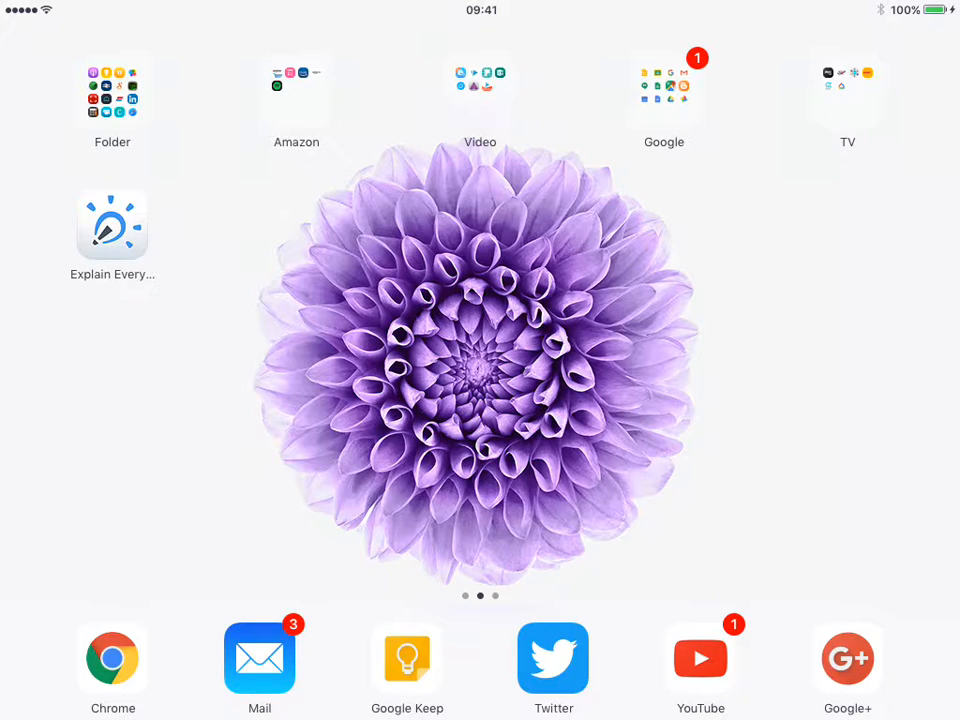
# Step: Launch Explain Everything and show the empty My Discover page
pyautogui.click(112, 224)
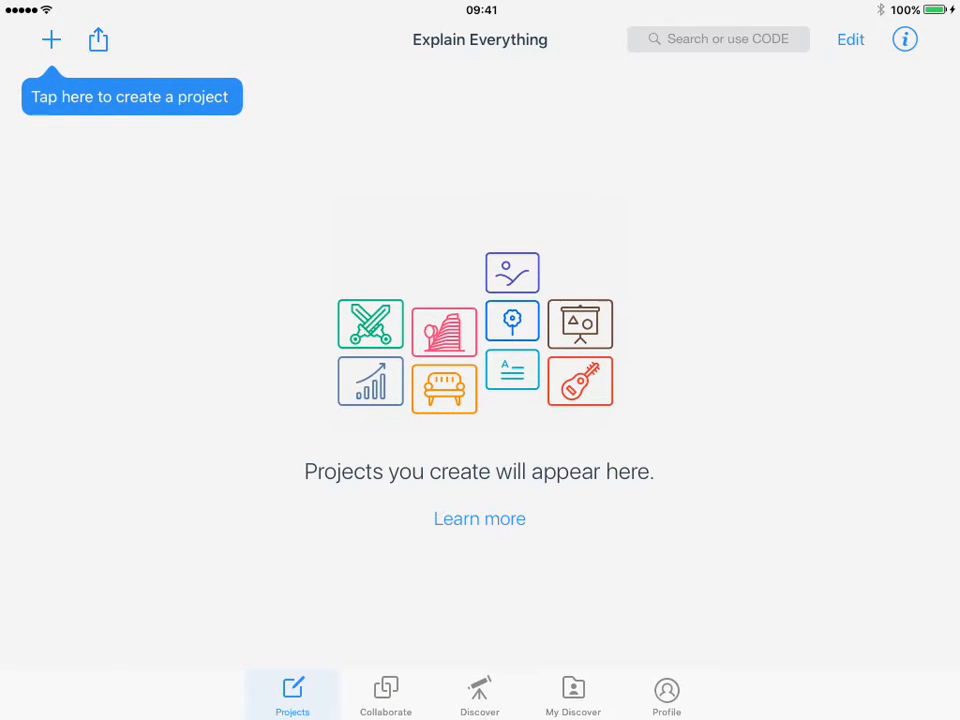
pyautogui.click(385, 694)
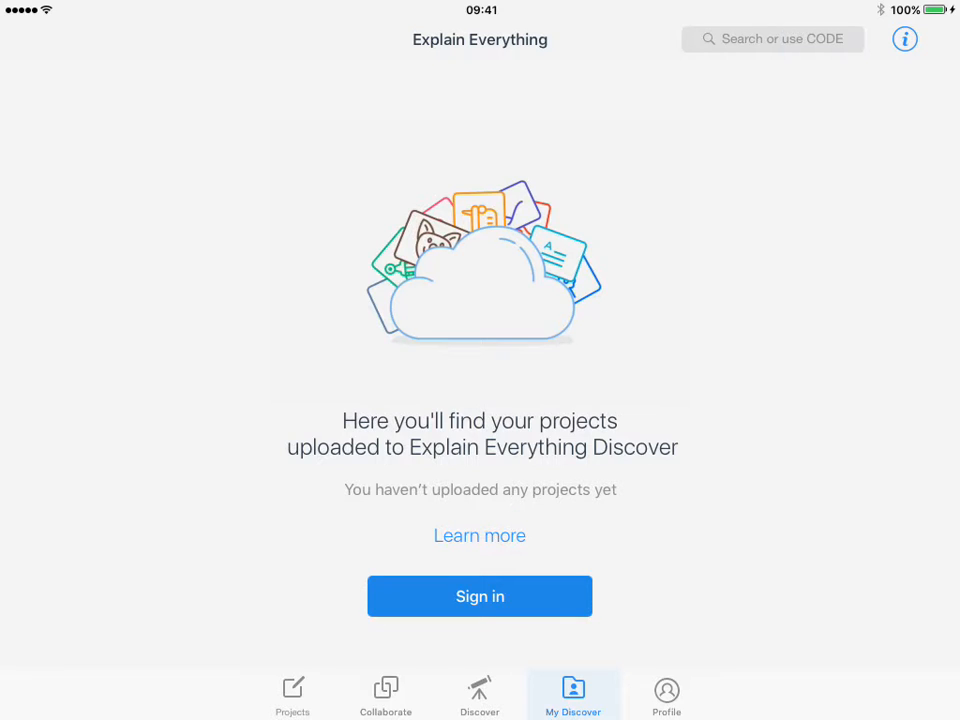
# Step: Create a new project from the blue blueprint-grid template
pyautogui.click(292, 695)
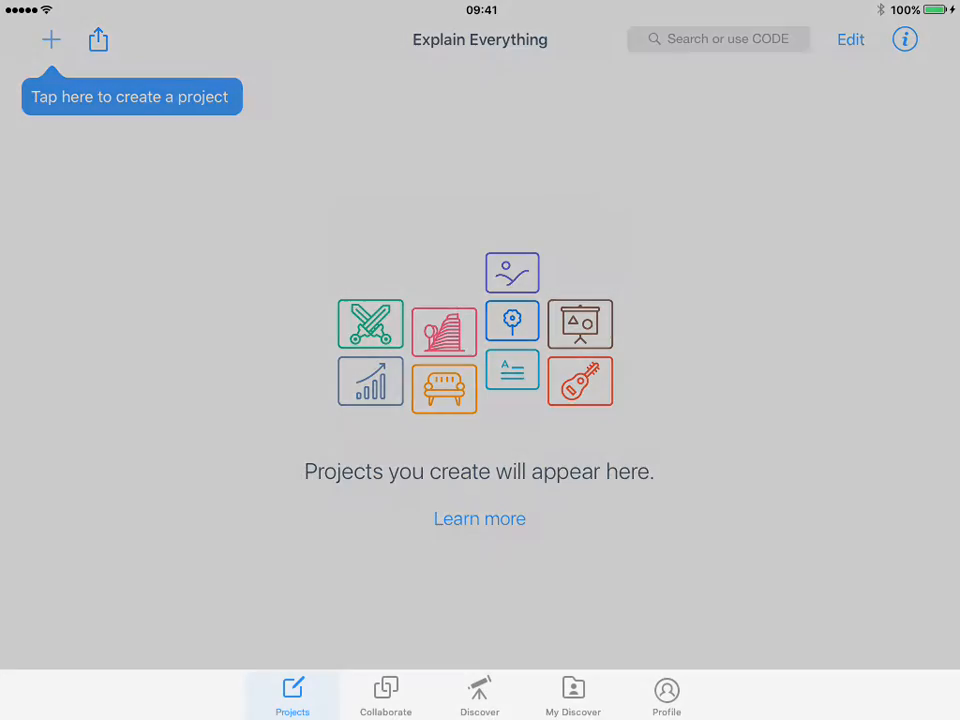
pyautogui.click(51, 39)
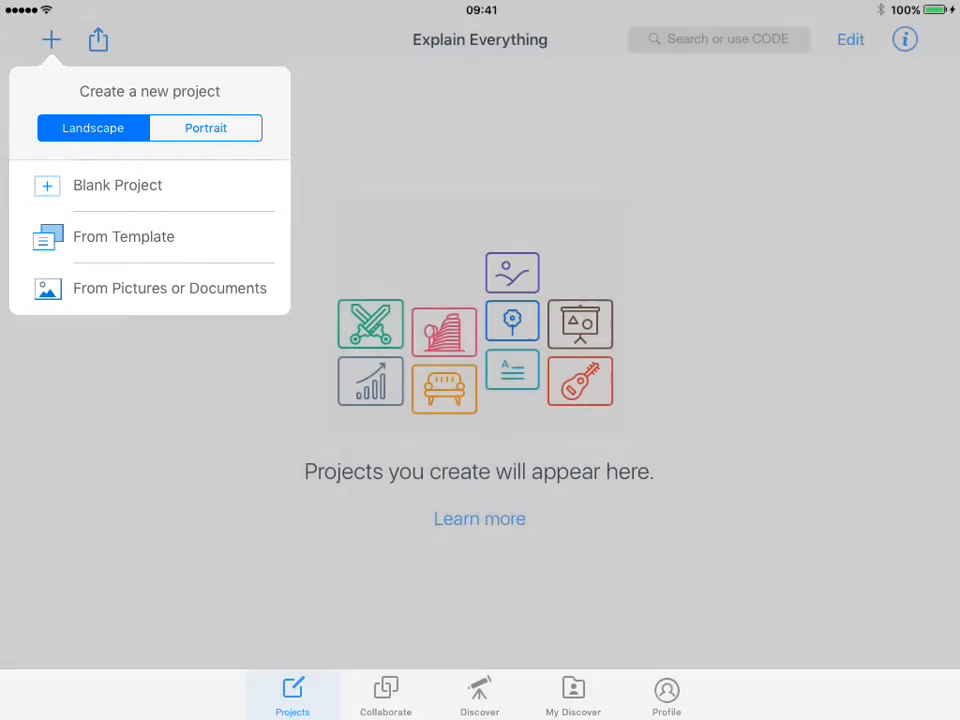
pyautogui.click(124, 236)
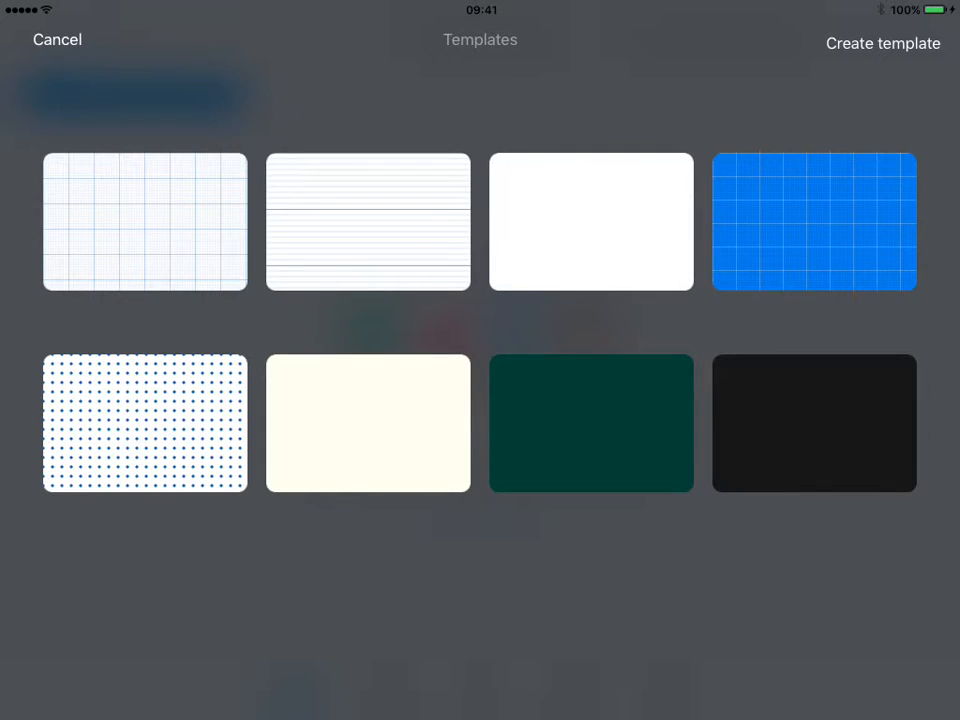
pyautogui.click(57, 39)
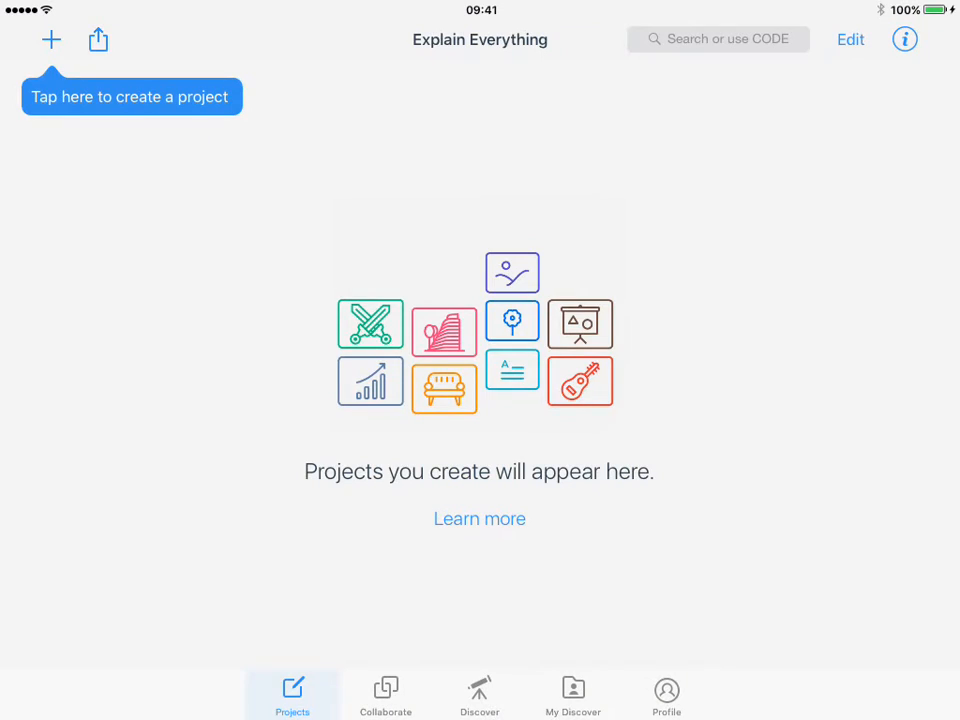
pyautogui.click(51, 39)
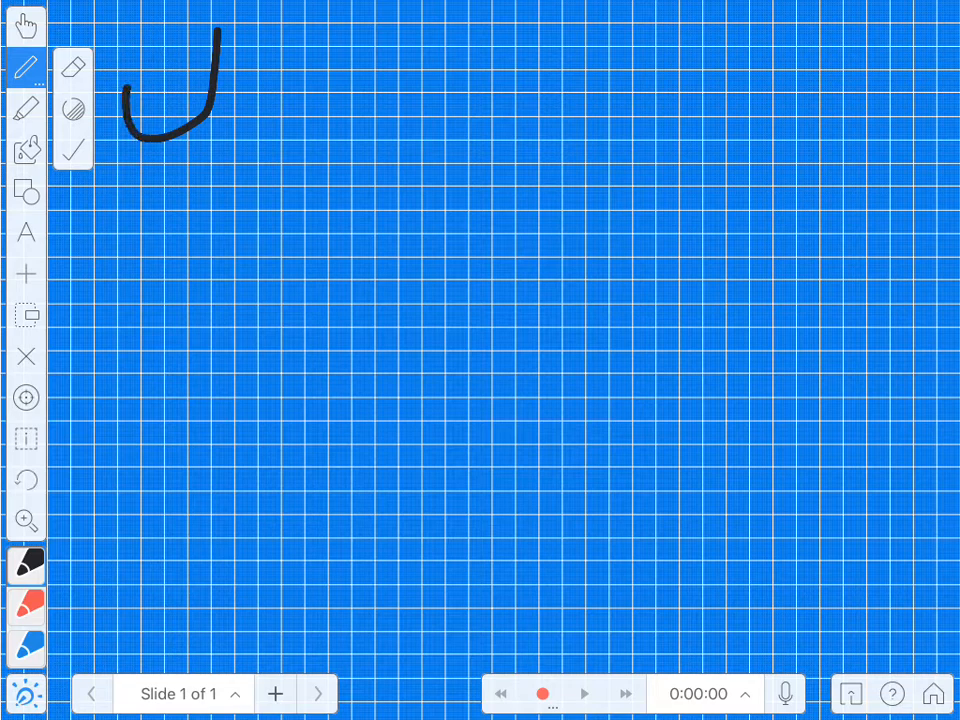
# Step: Draw the name outline, fill it light grey, and move it to the top right
pyautogui.moveTo(210, 30); pyautogui.dragTo(300, 120)
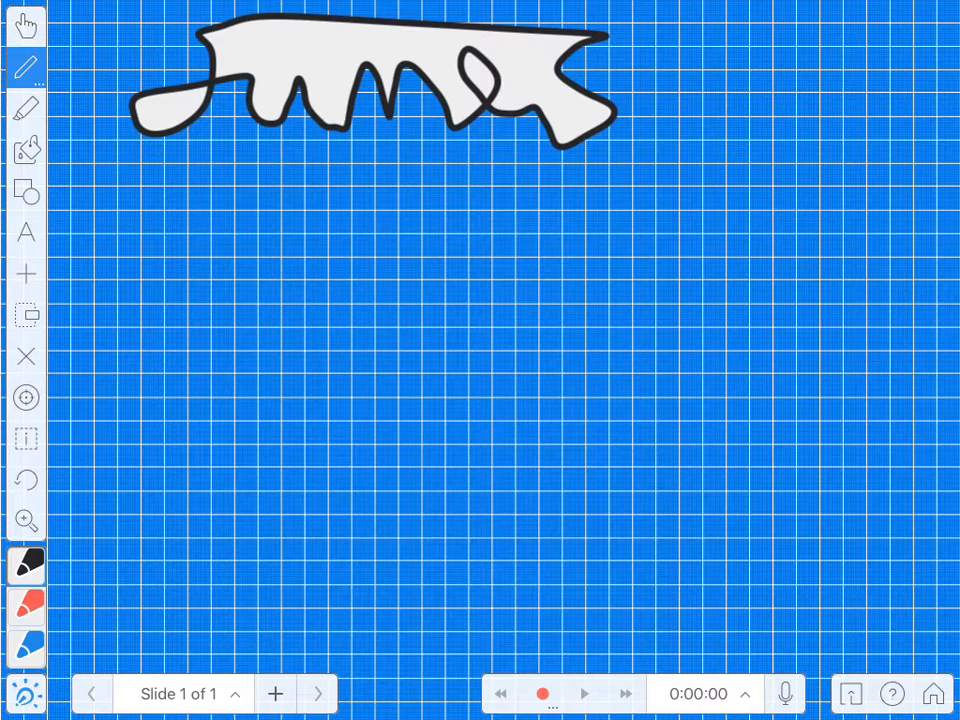
pyautogui.click(26, 67)
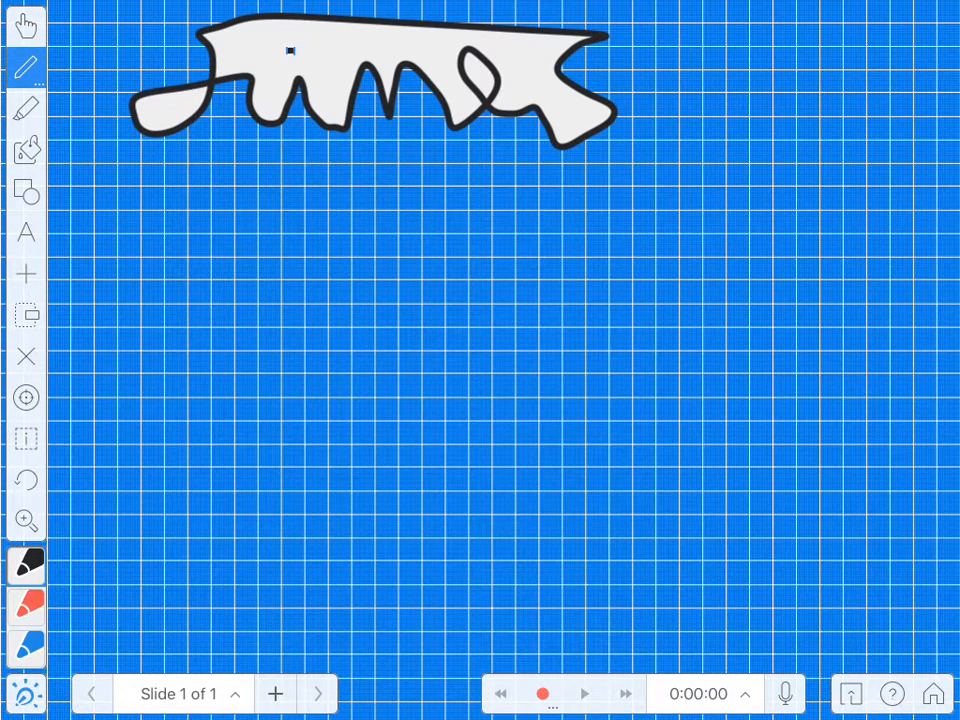
pyautogui.click(26, 67)
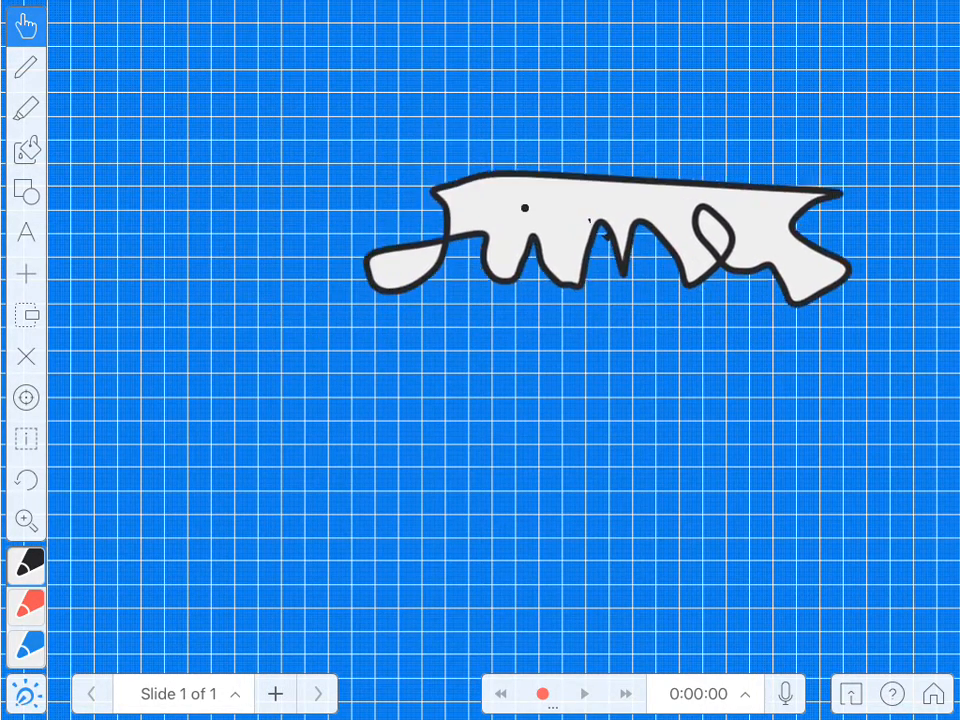
pyautogui.moveTo(610, 240); pyautogui.dragTo(685, 115)
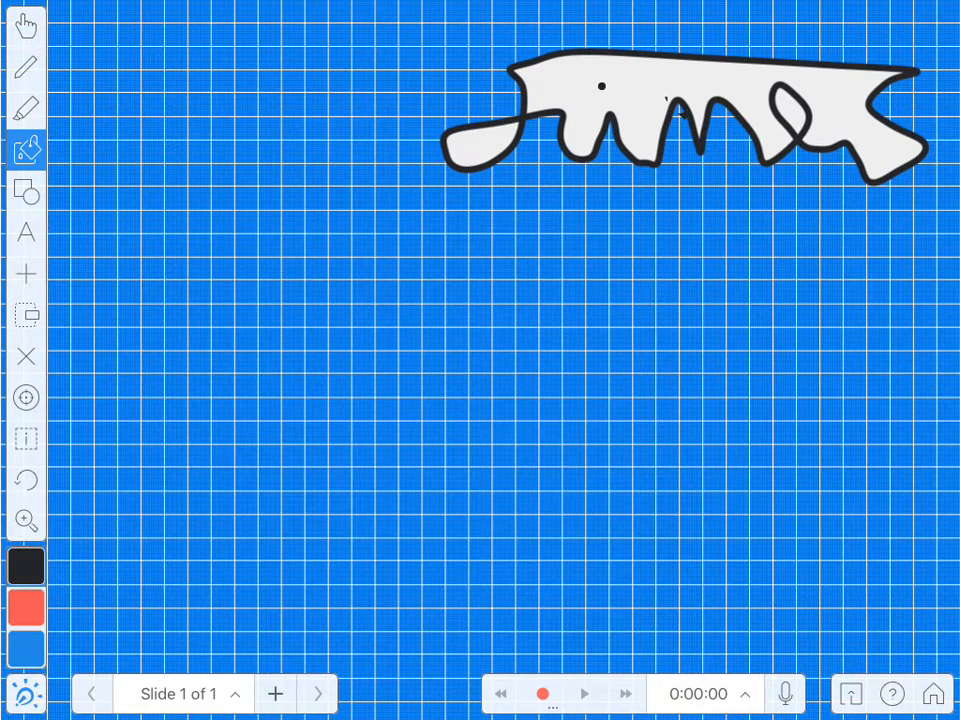
# Step: Draw a white arrow pointing down and right toward the slide centre
pyautogui.click(26, 191)
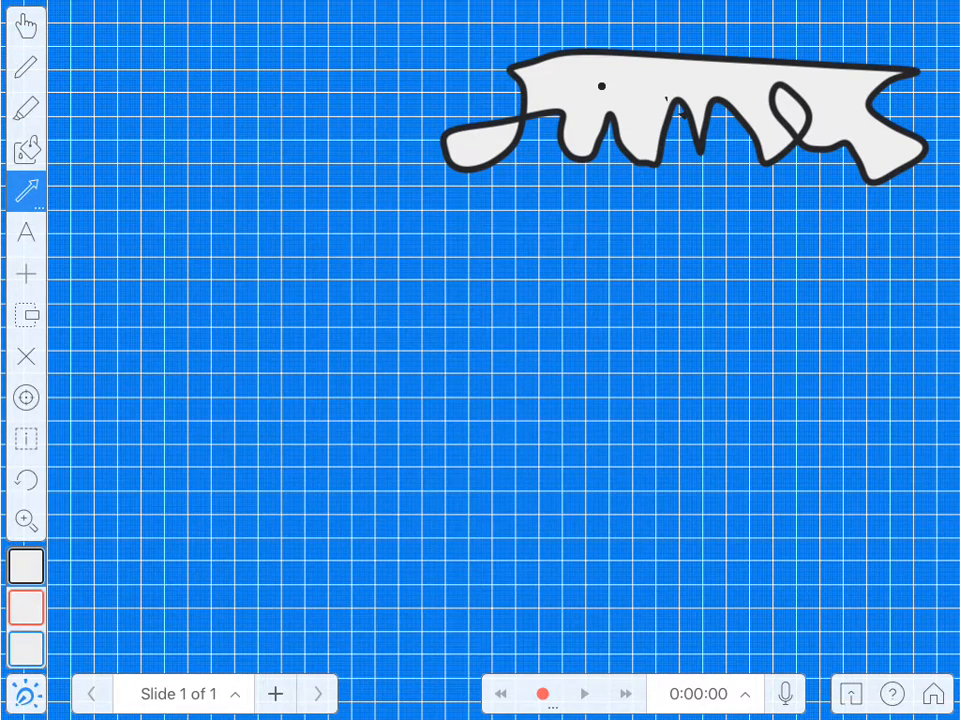
pyautogui.moveTo(185, 175); pyautogui.dragTo(410, 340)
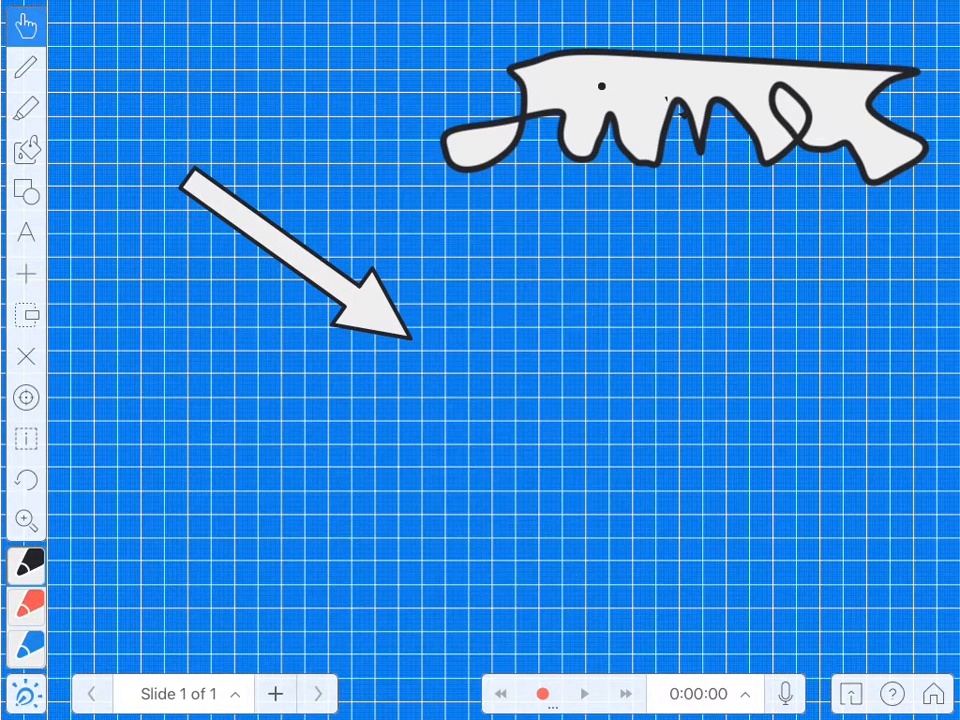
pyautogui.click(26, 190)
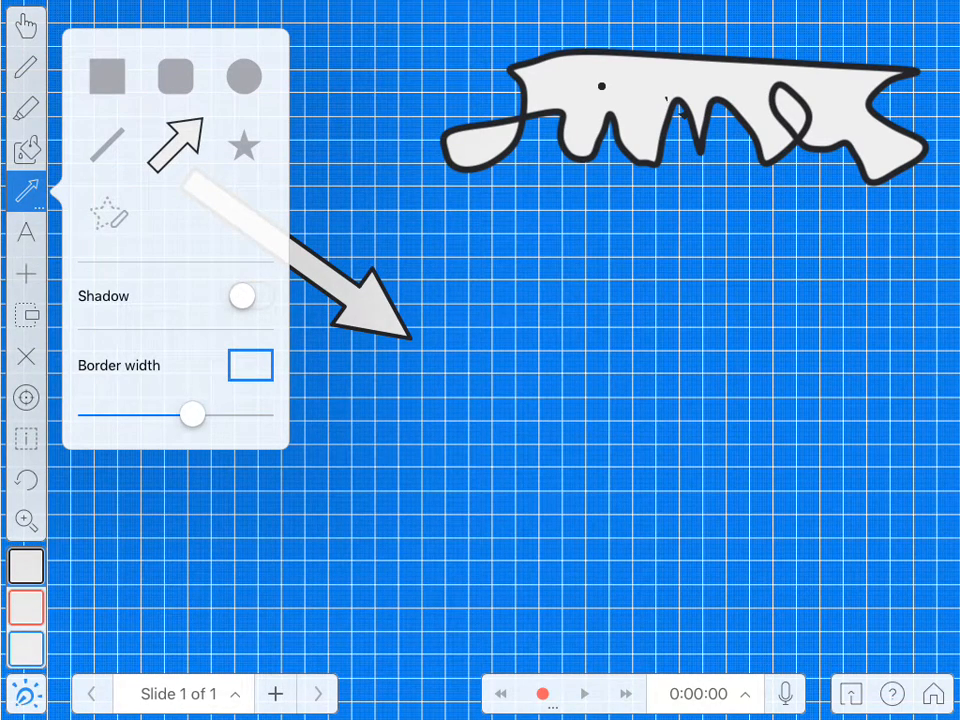
pyautogui.click(242, 76)
pyautogui.write('James')
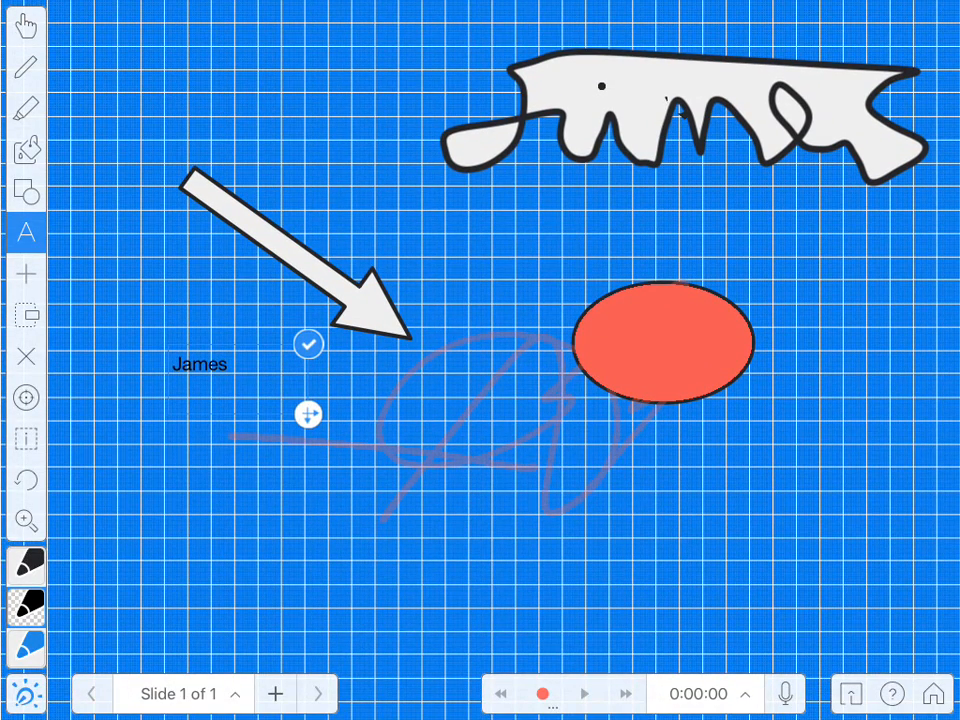
# Step: Finish editing the James text label
pyautogui.click(27, 273)
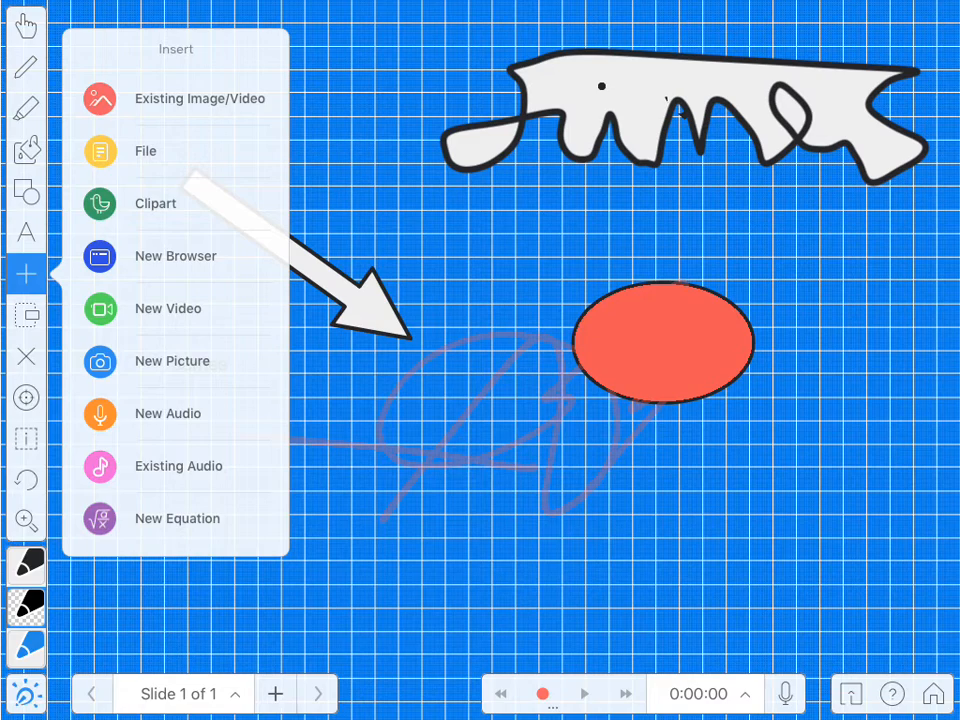
# Step: Insert an empty equation box below the arrow tip and dismiss the math keyboard
pyautogui.click(177, 518)
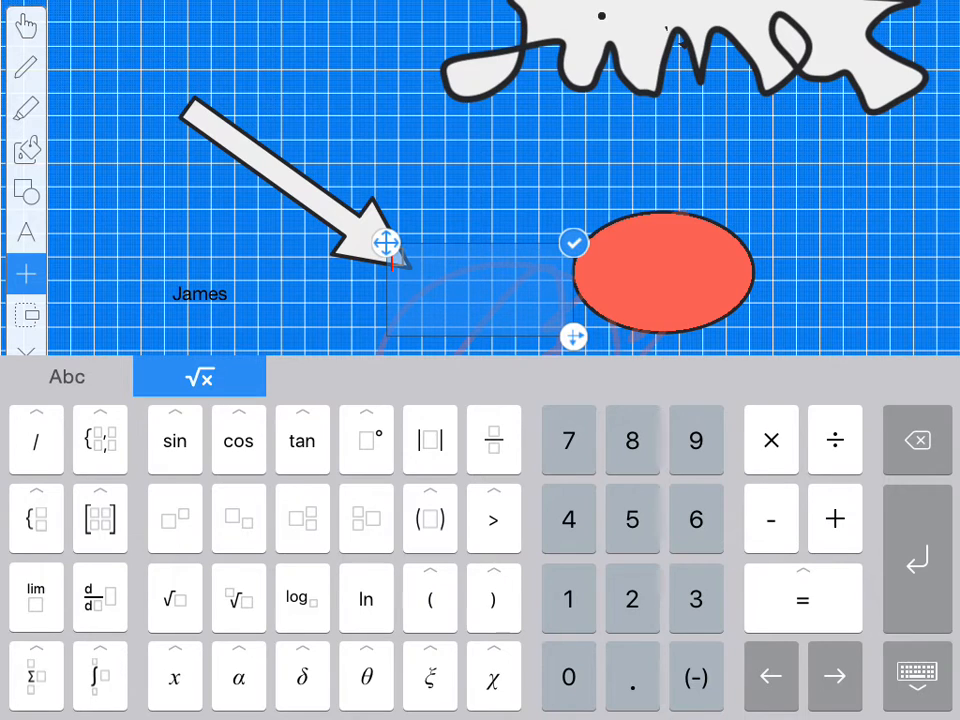
pyautogui.click(916, 675)
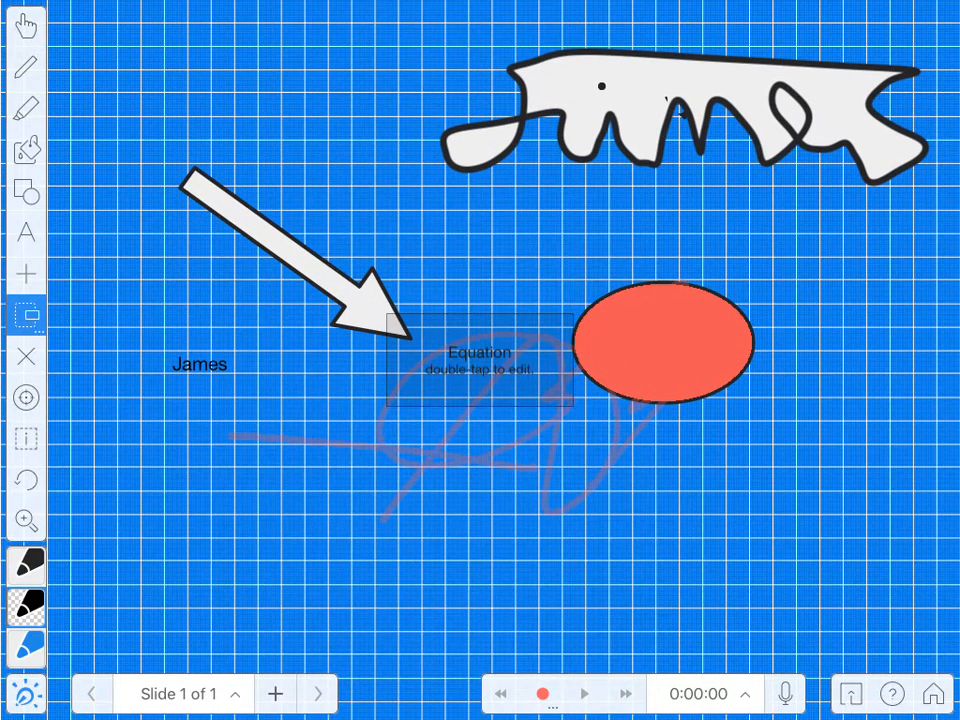
pyautogui.click(27, 315)
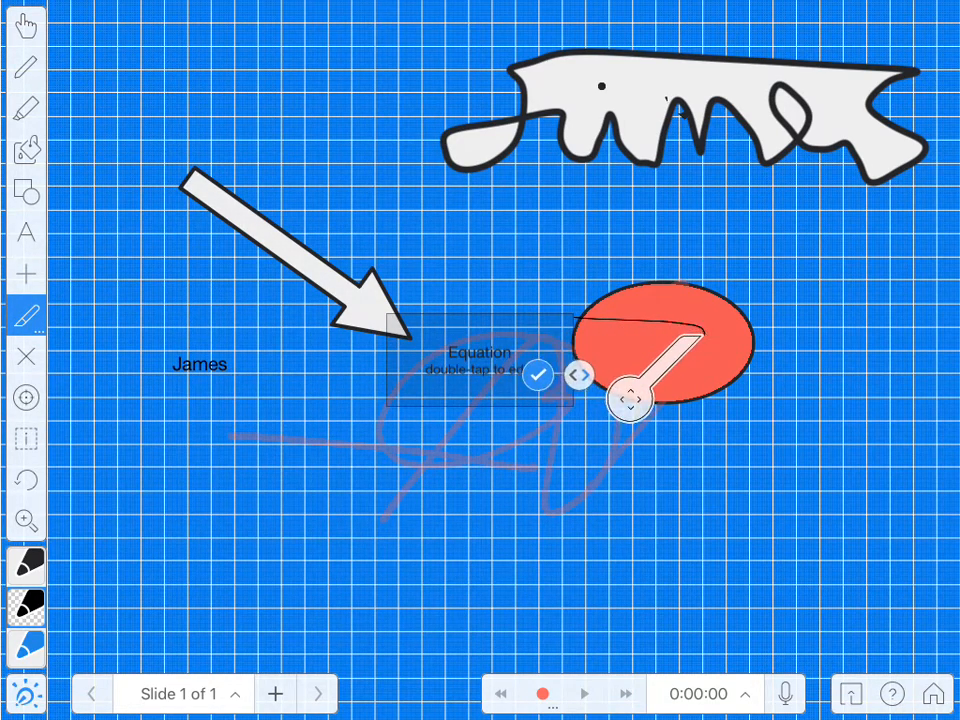
# Step: Point the laser over the ellipse, then exit the slide to the save prompt
pyautogui.moveTo(628, 400); pyautogui.dragTo(628, 250)
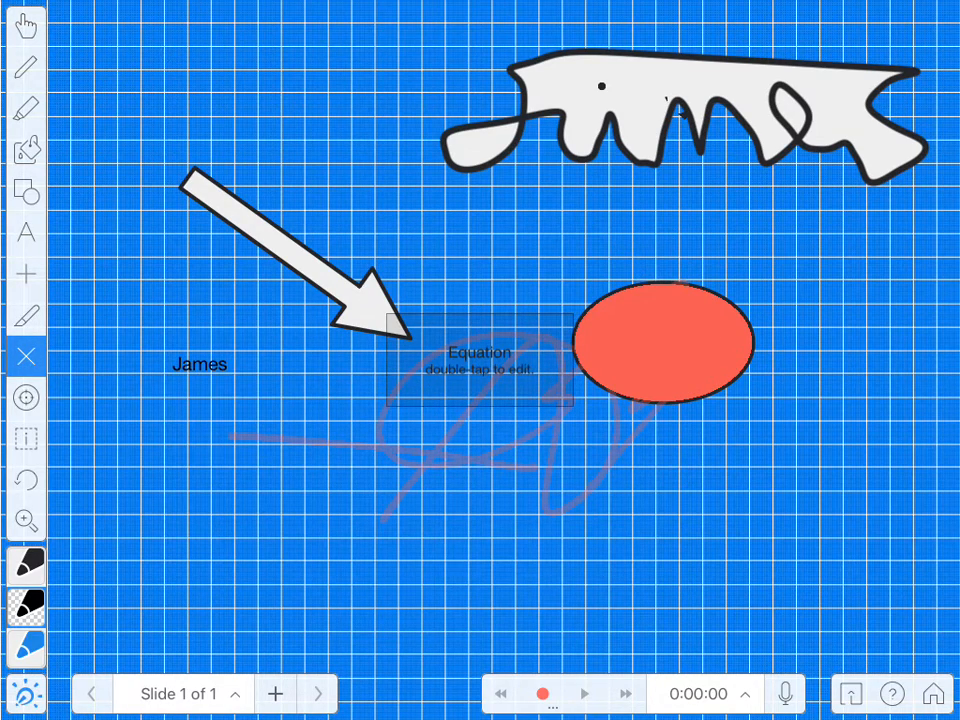
pyautogui.click(27, 398)
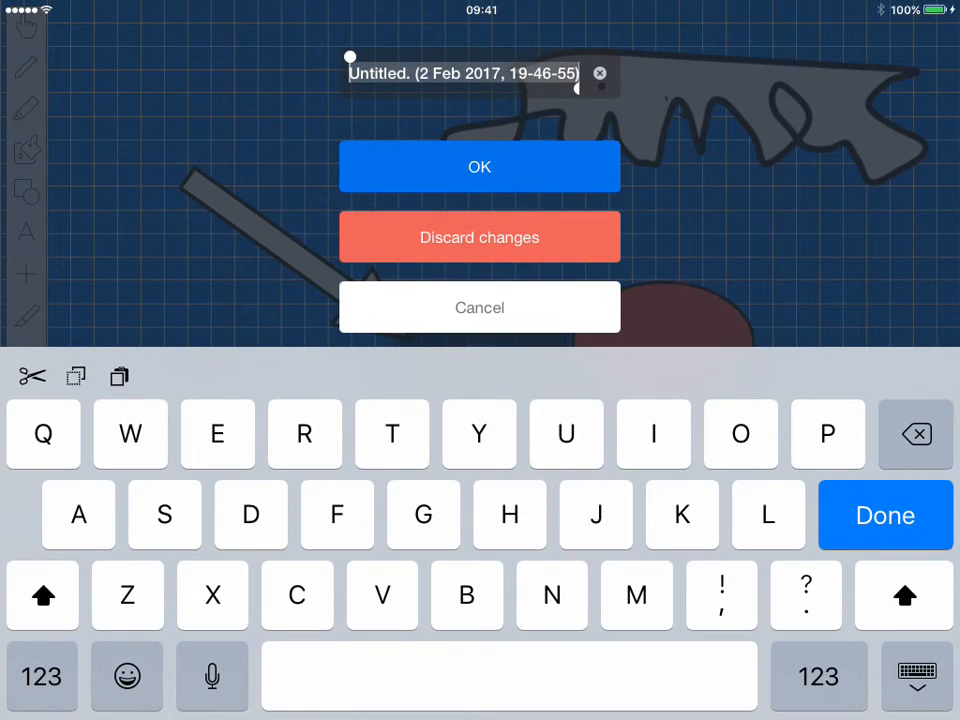
# Step: Enter 'James demo' as the project's save name
pyautogui.write('James')
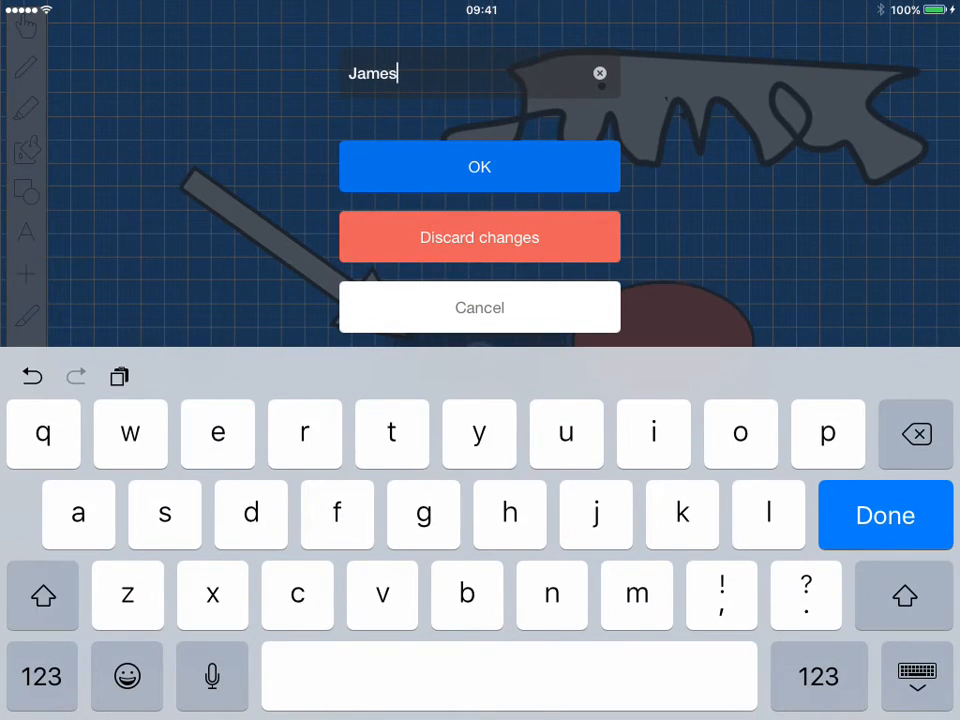
pyautogui.write('demo')
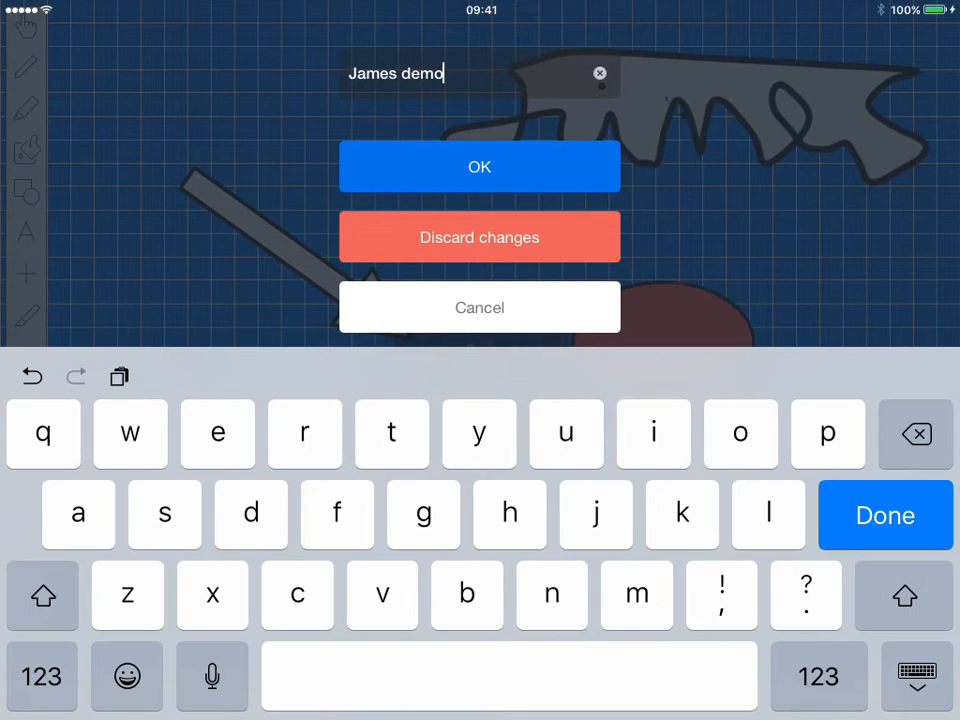